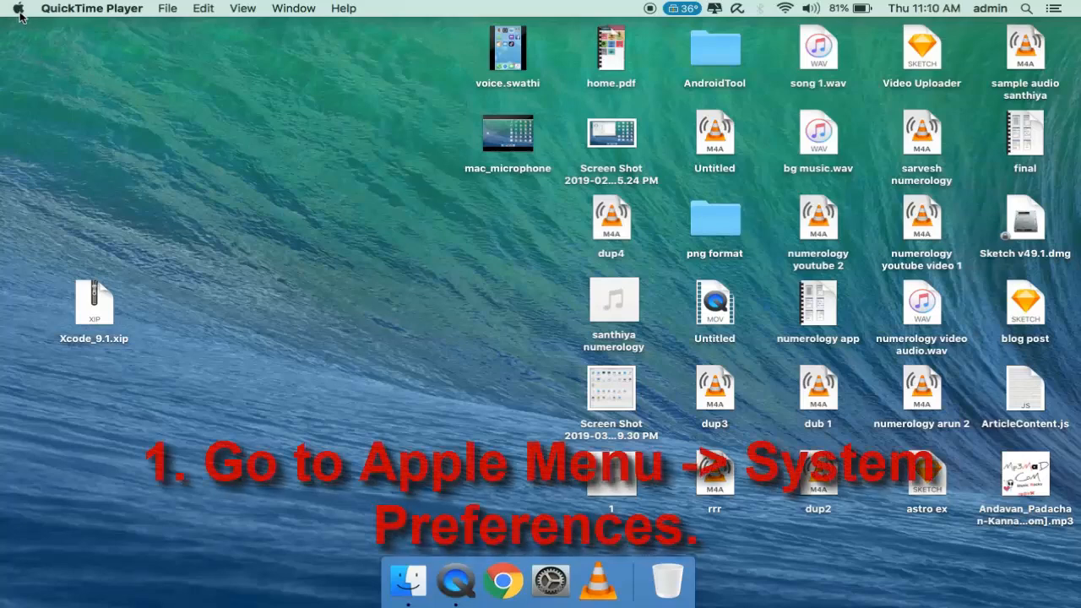
Launch System Preferences from the Apple menu to show all preference panes
left_click(21, 9)
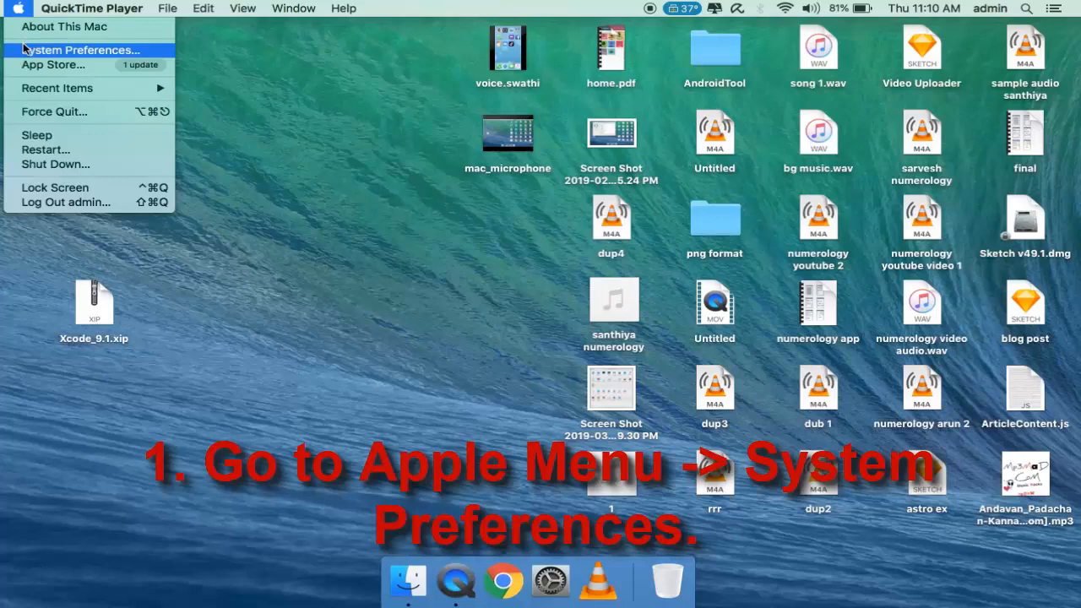
left_click(85, 48)
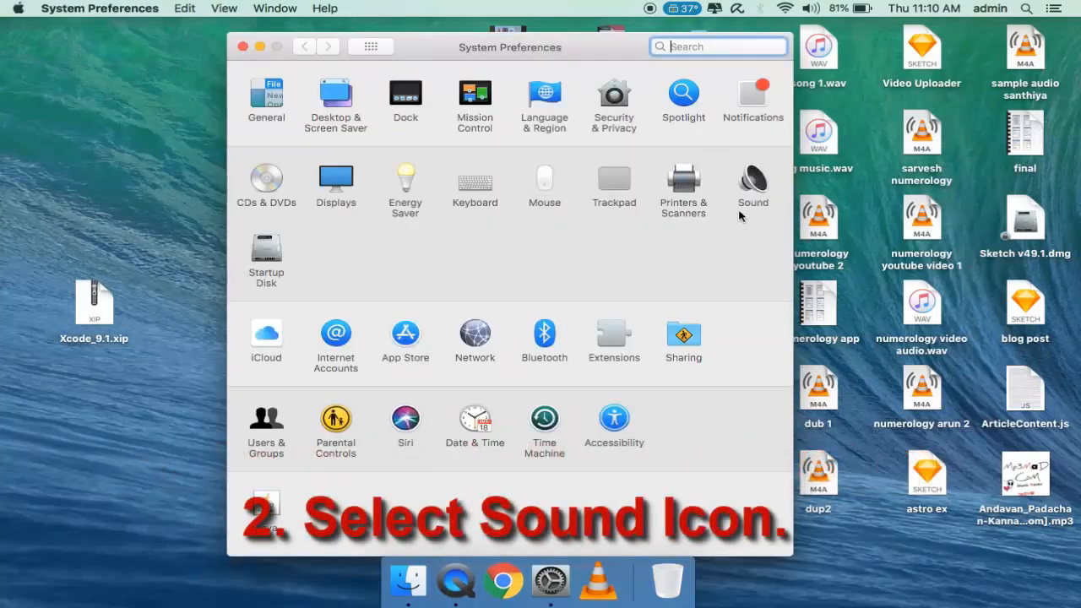
mouse_move(750, 155)
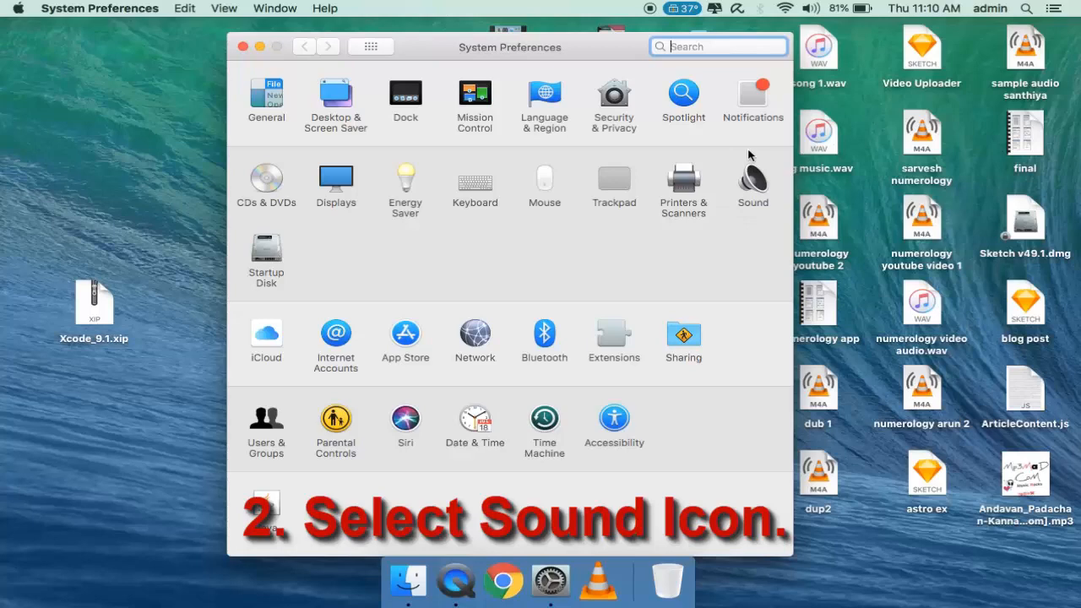
mouse_move(738, 184)
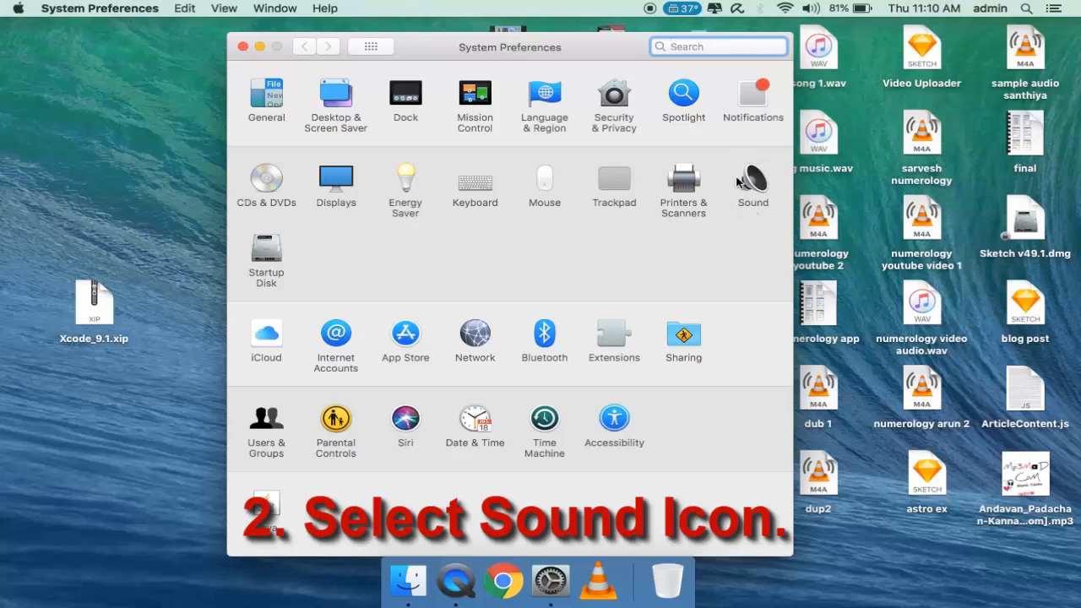
In Sound's Input tab, max the Internal Microphone volume and enable ambient noise reduction
left_click(752, 177)
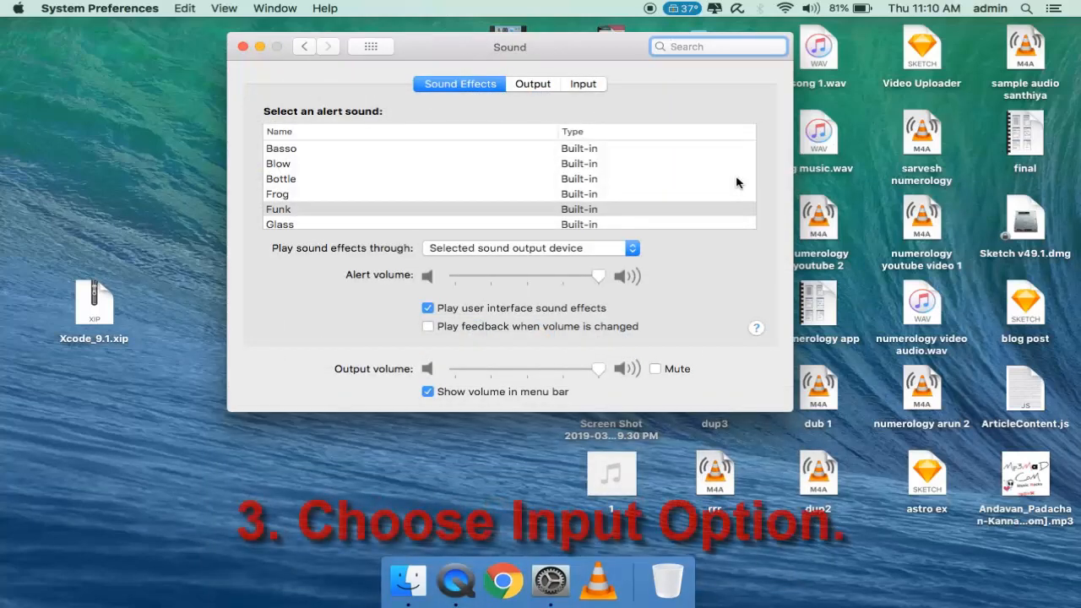
left_click(582, 83)
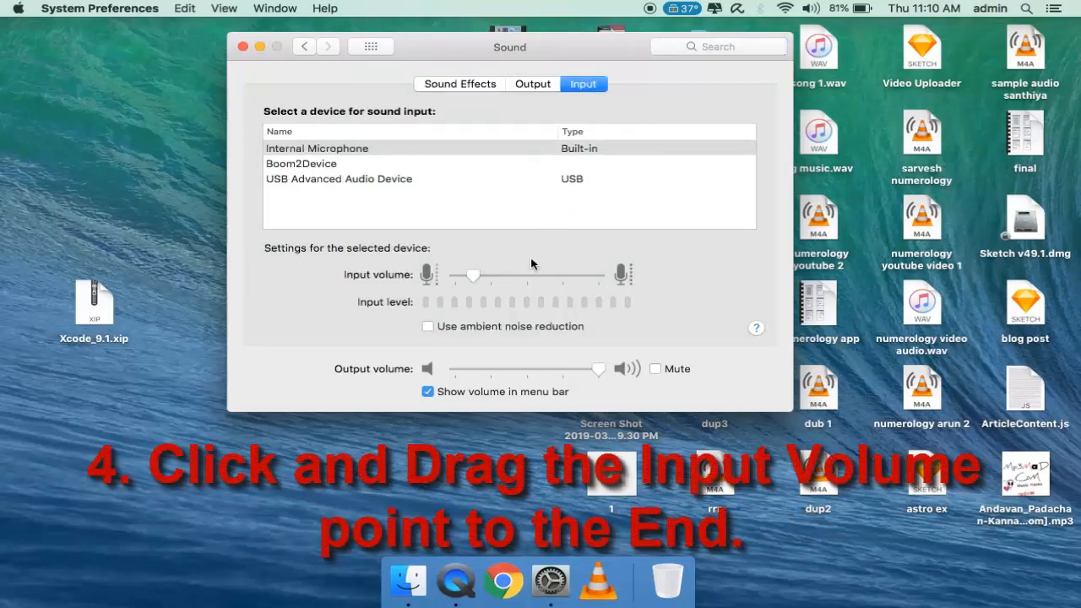
left_click_drag(471, 276, 468, 275)
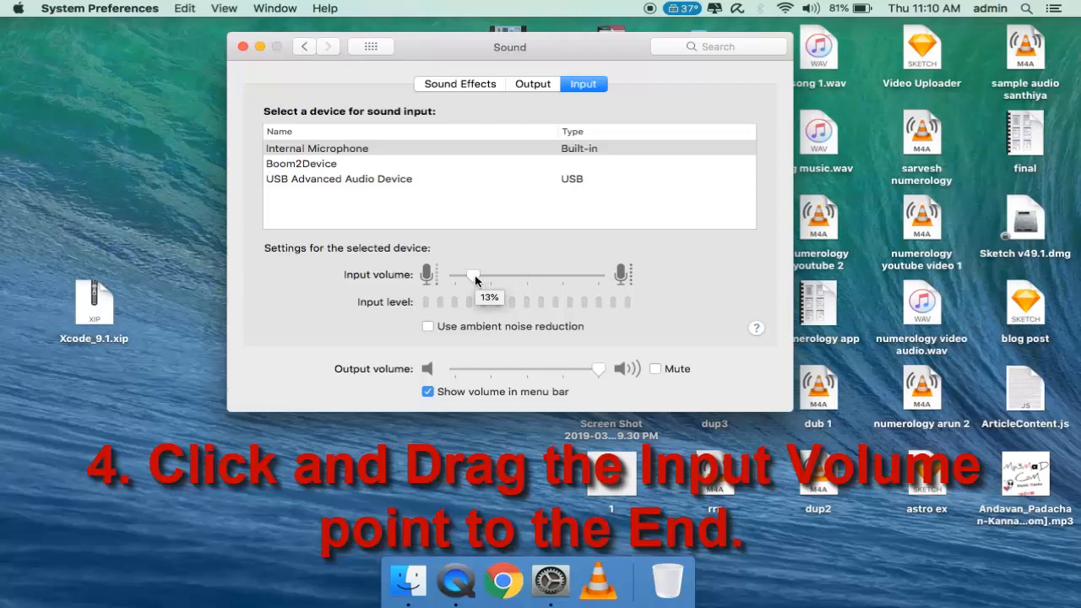
left_click_drag(473, 275, 599, 275)
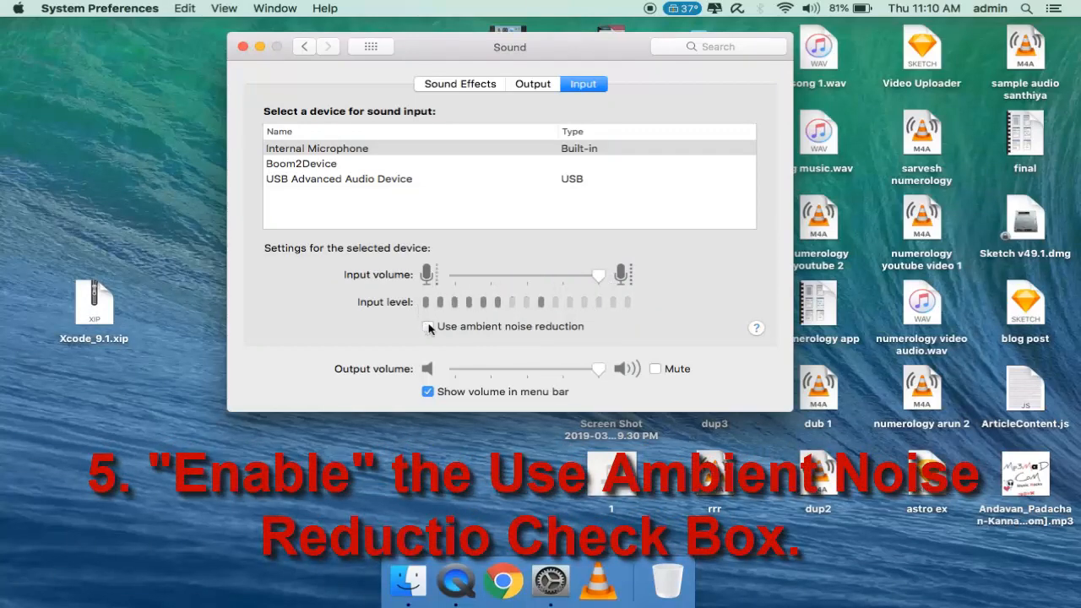
left_click(427, 327)
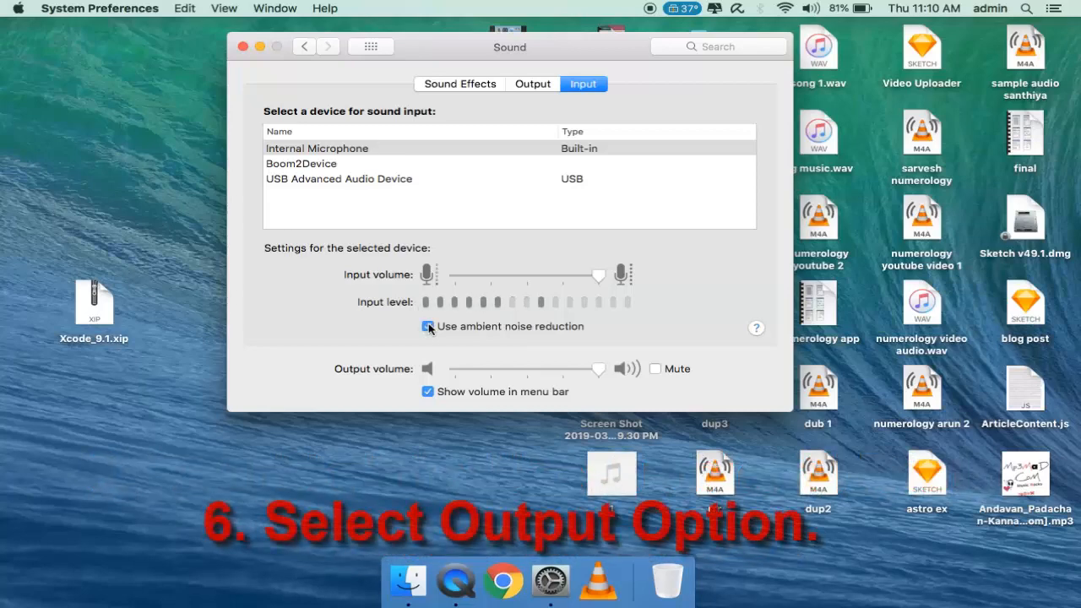
Drag the Internal Speakers' Balance slider on the Output tab to the centre
left_click(532, 83)
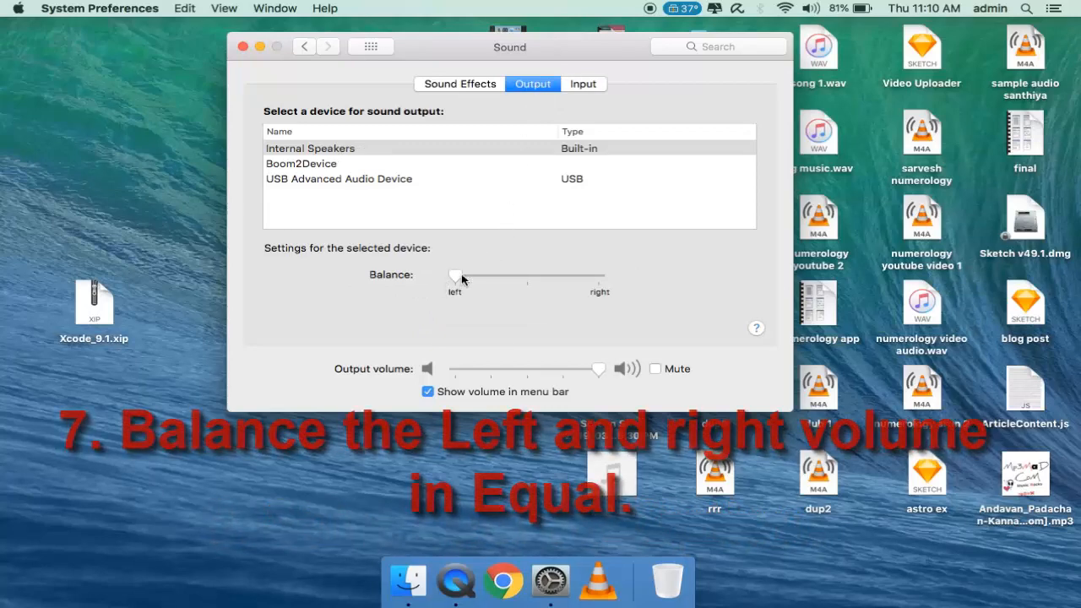
left_click_drag(456, 279, 528, 280)
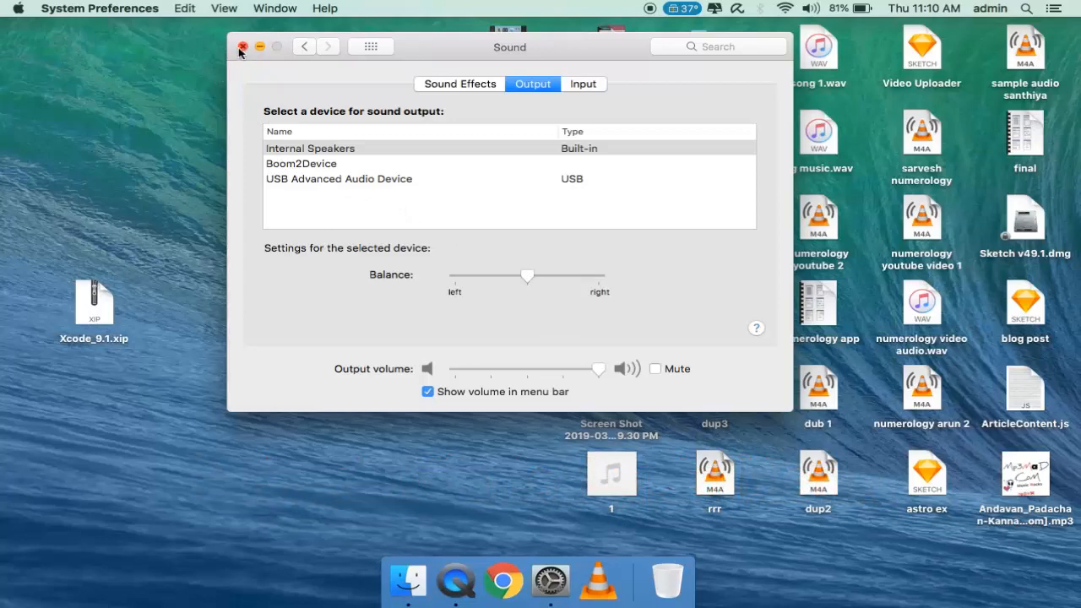
Close the Sound preferences window
left_click(13, 7)
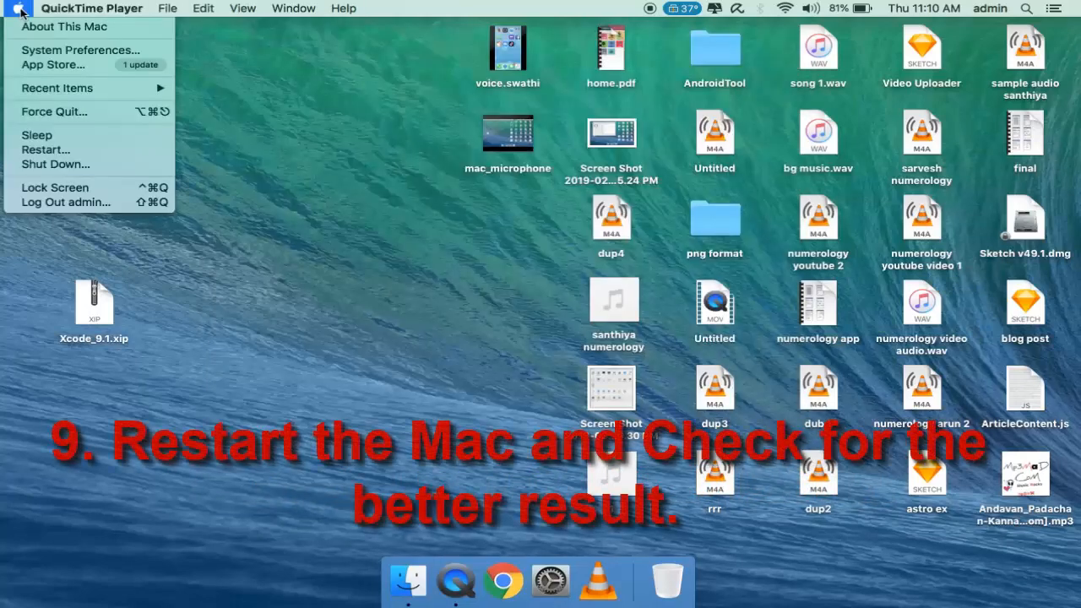
mouse_move(45, 150)
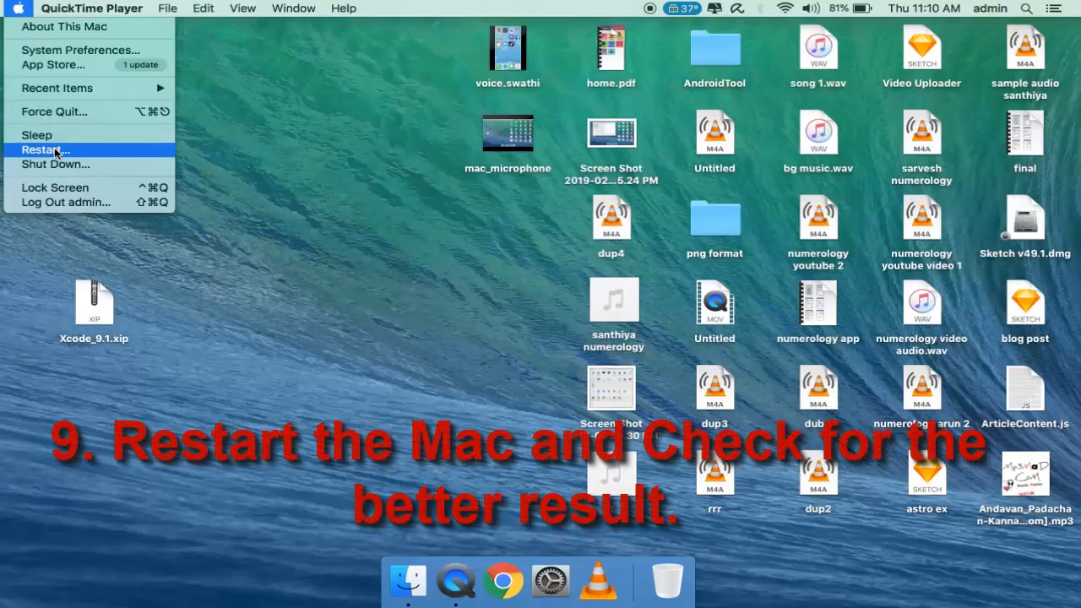